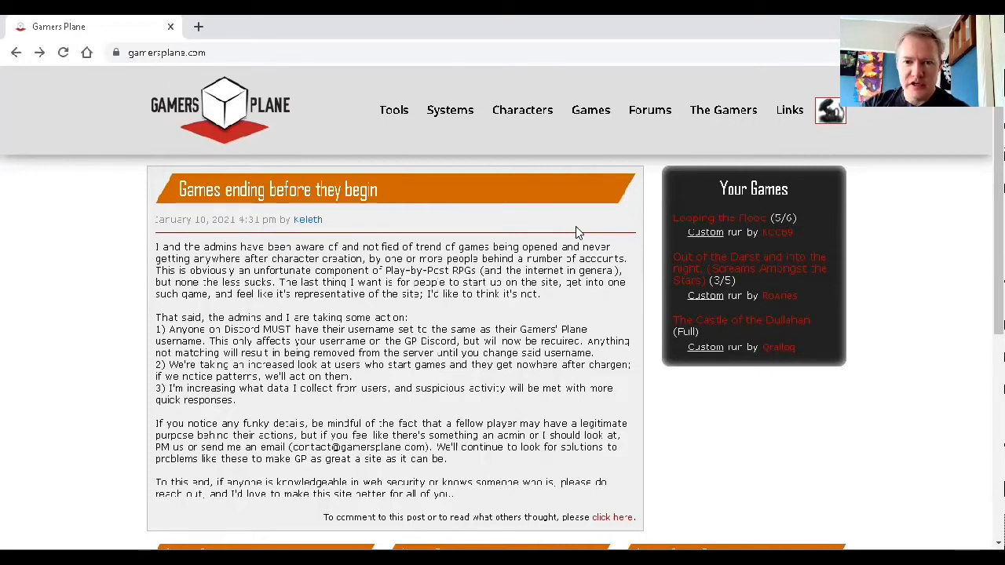
Show the full Latest Posts list from the forum front page
scroll("down", 3)
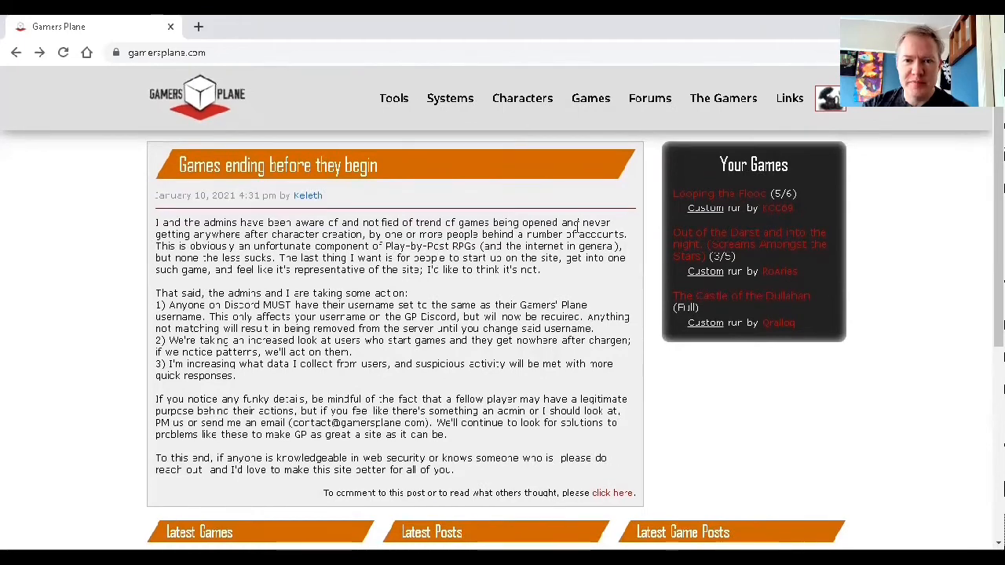
scroll("down", 3)
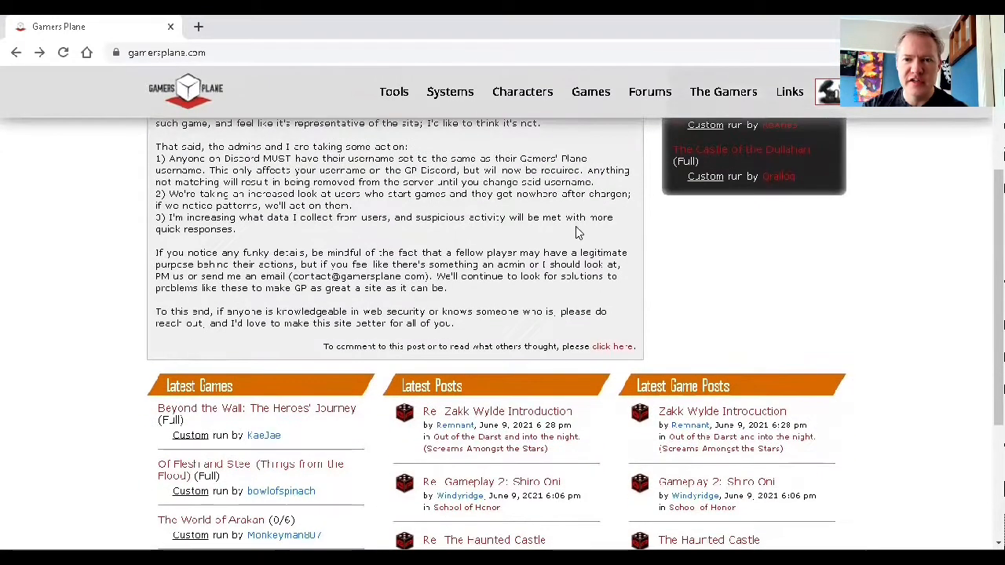
scroll("down", 3)
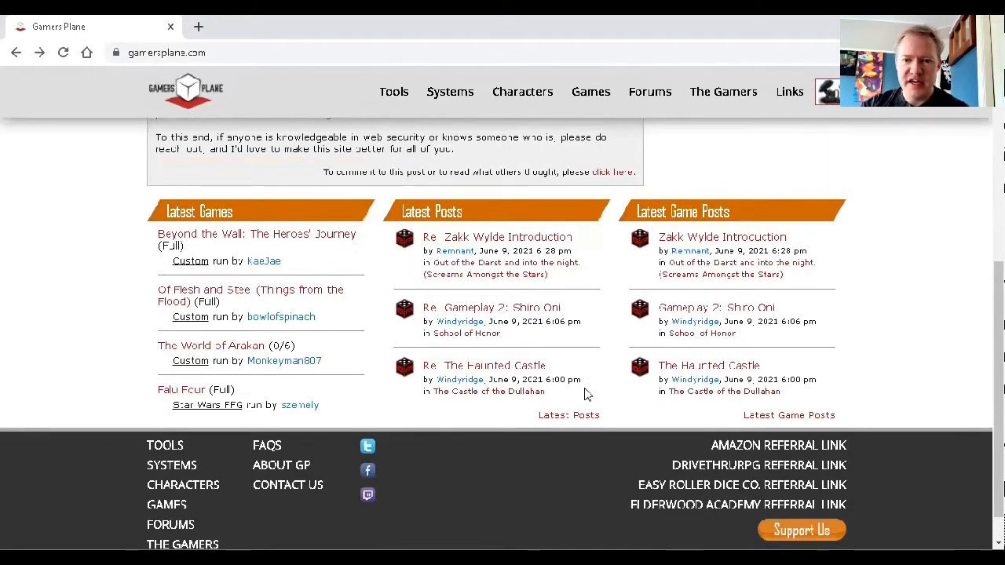
mouse_move(569, 415)
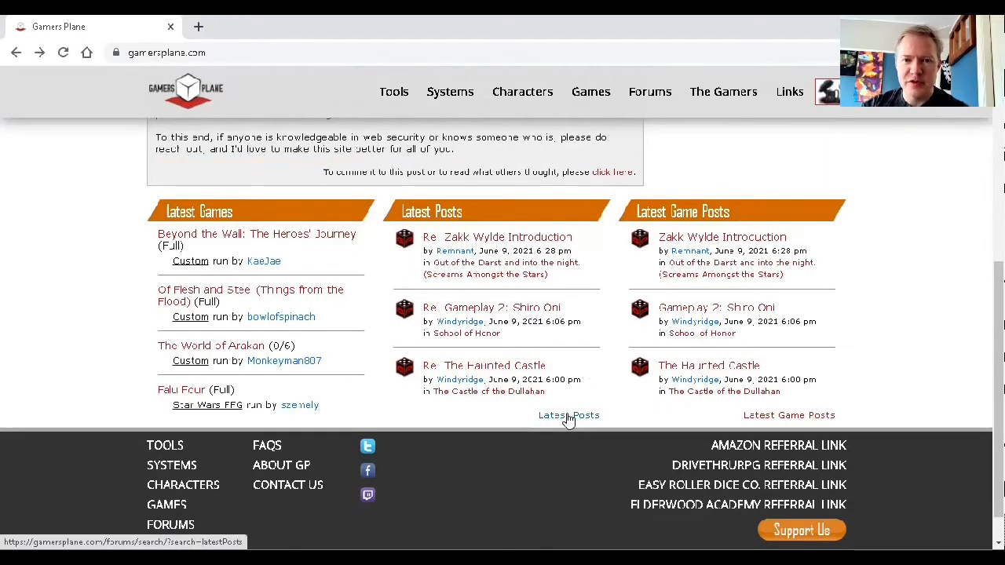
left_click(569, 415)
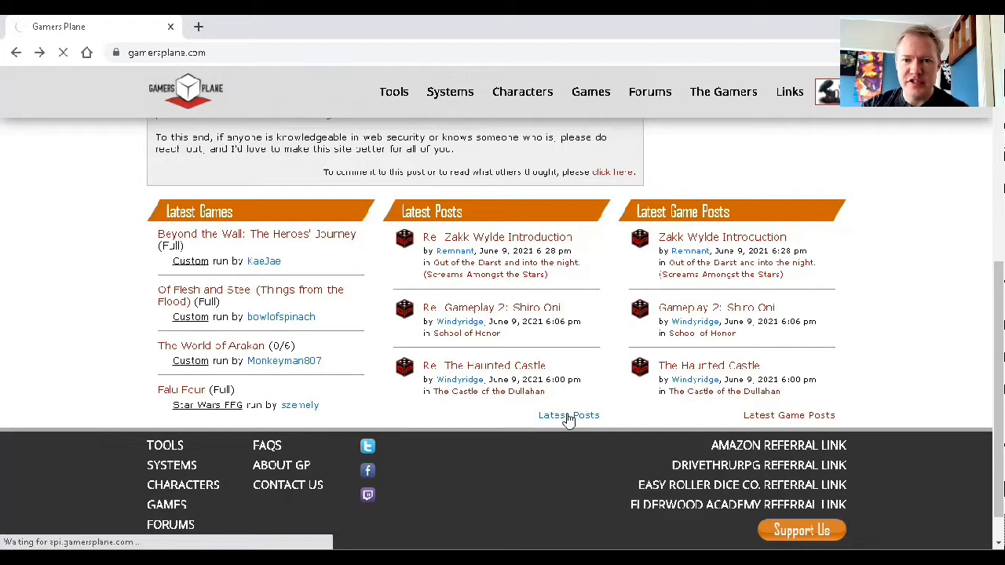
left_click(568, 415)
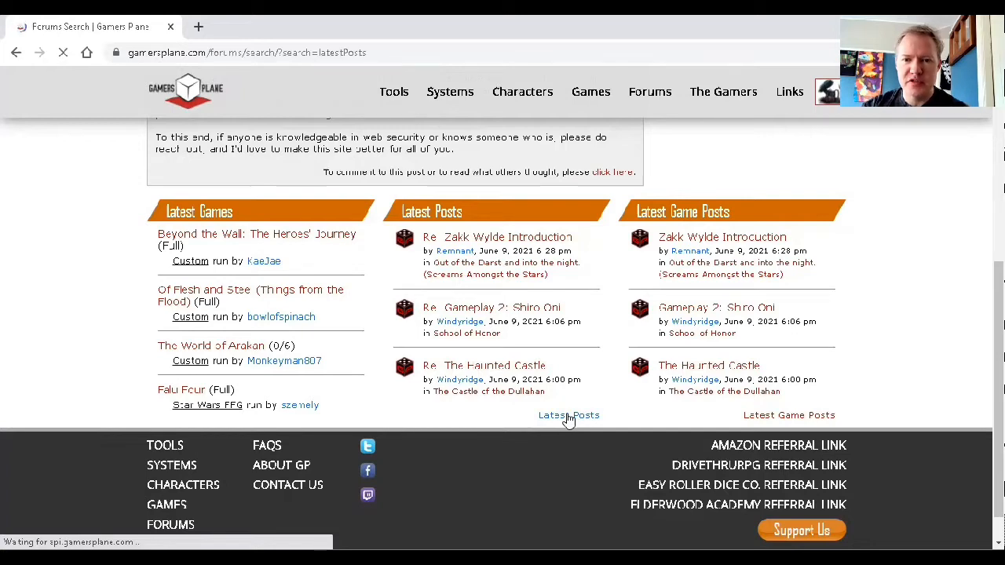
left_click(569, 415)
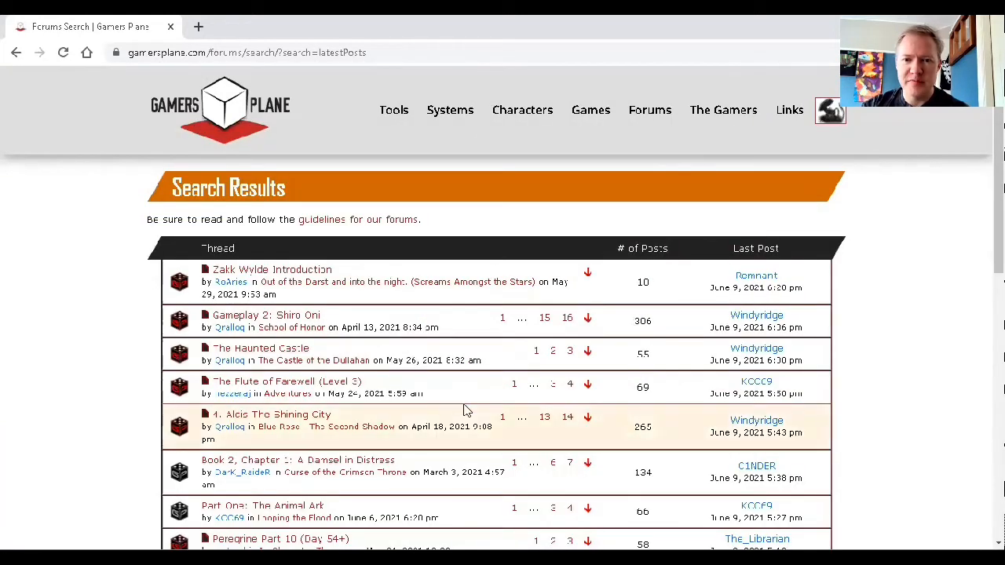
View the newest reply in the New Players Welcome! thread, then return to the Latest Posts results
scroll("down", 3)
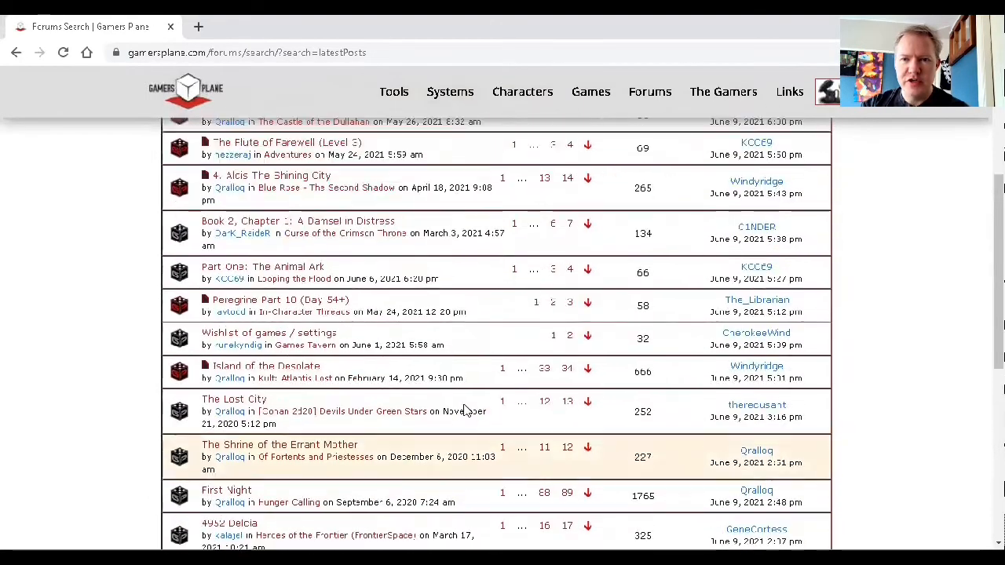
scroll("up", 3)
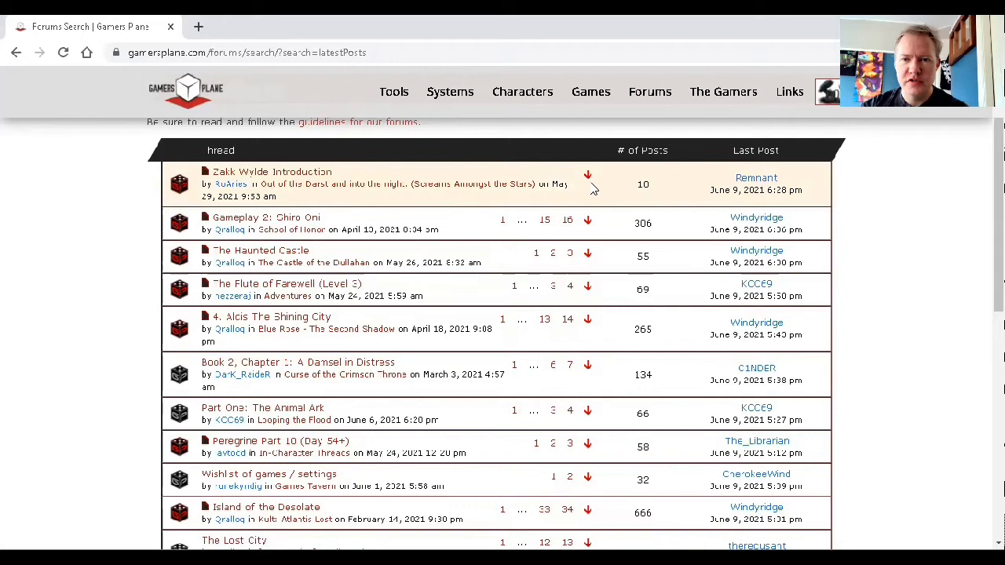
mouse_move(463, 248)
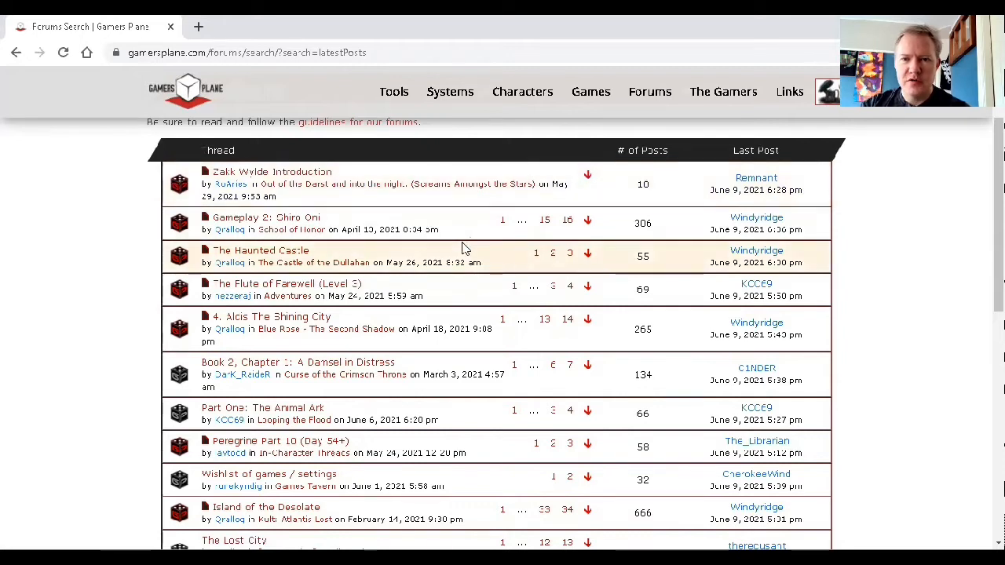
mouse_move(594, 188)
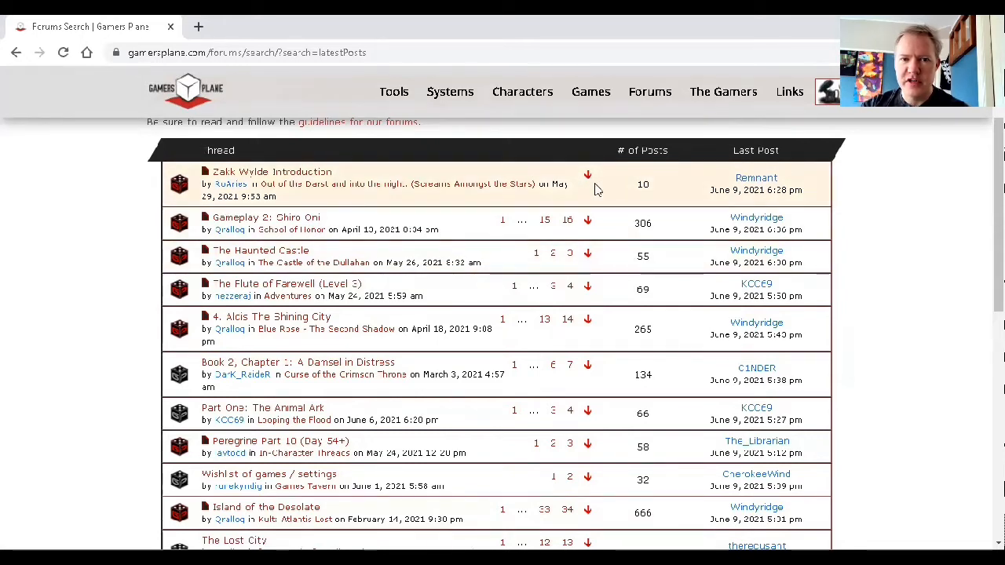
scroll("down", 3)
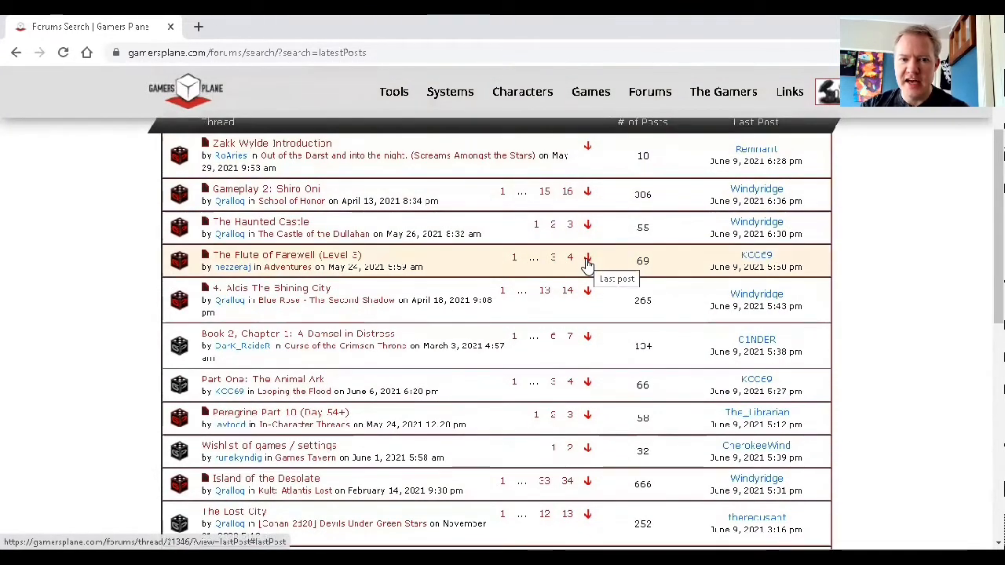
scroll("down", 3)
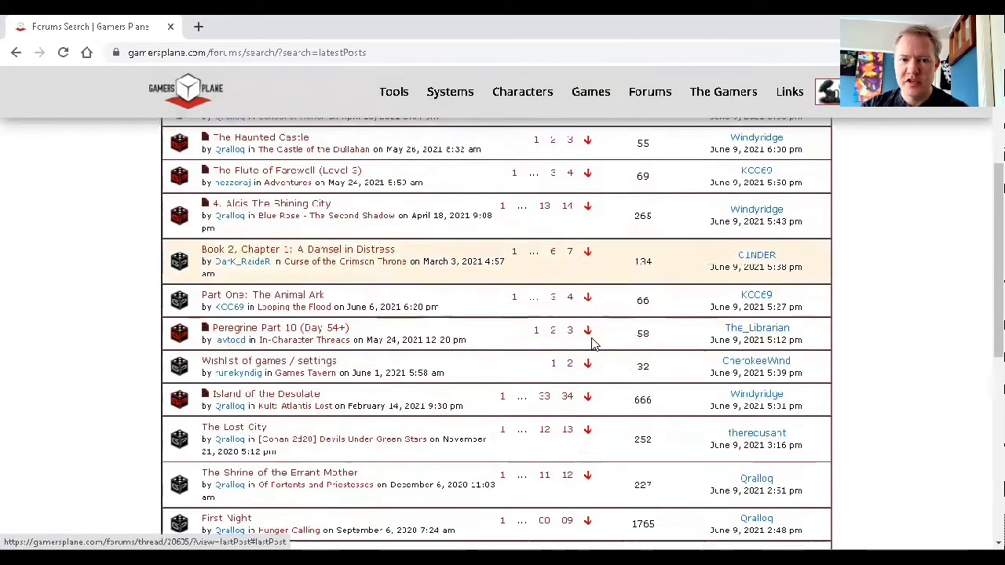
scroll("down", 3)
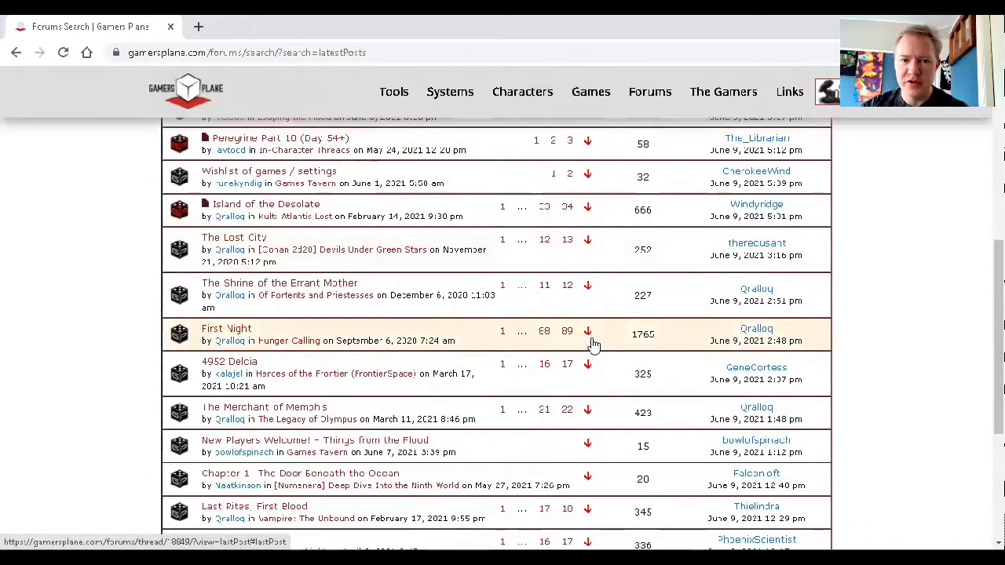
scroll("down", 3)
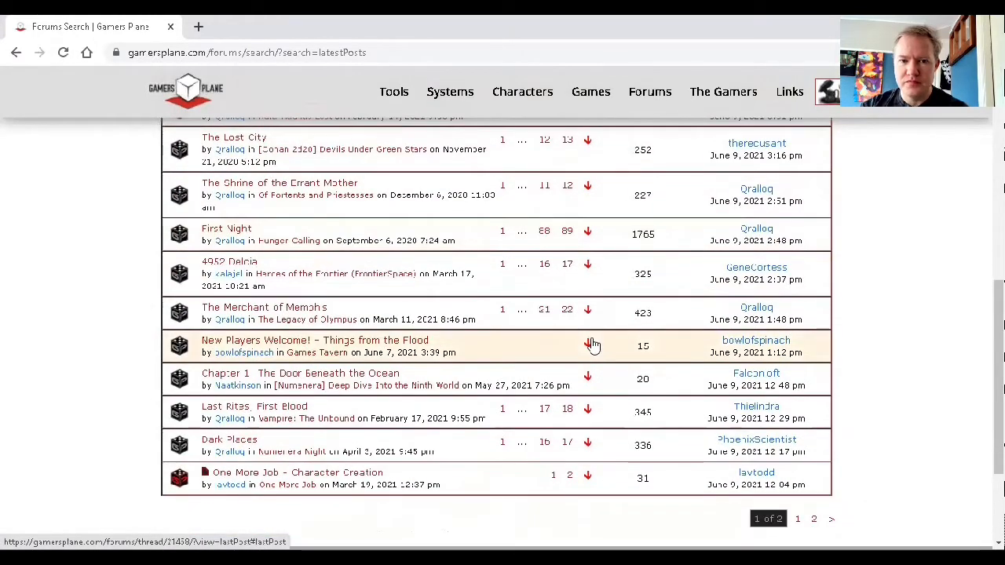
mouse_move(588, 348)
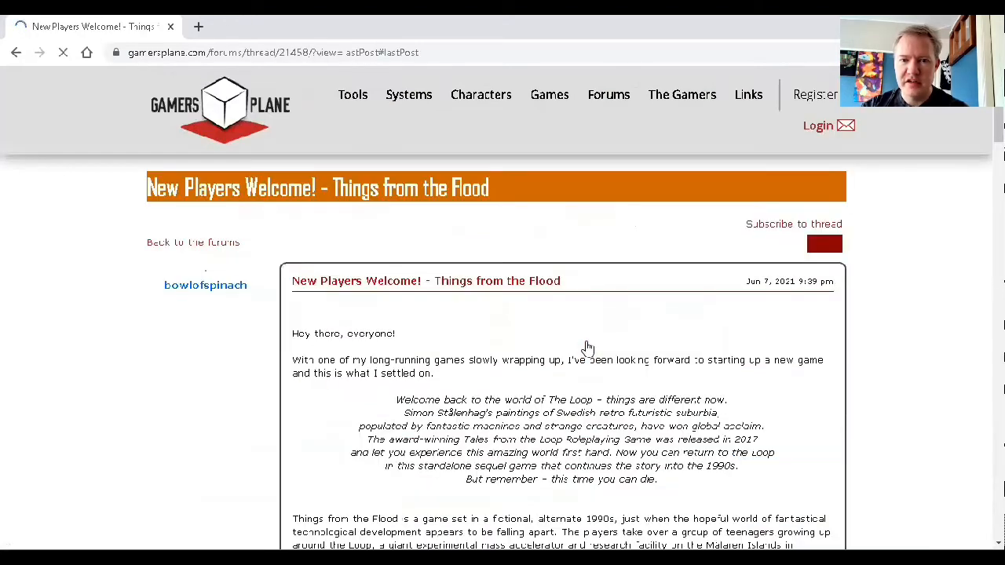
scroll("down", 3)
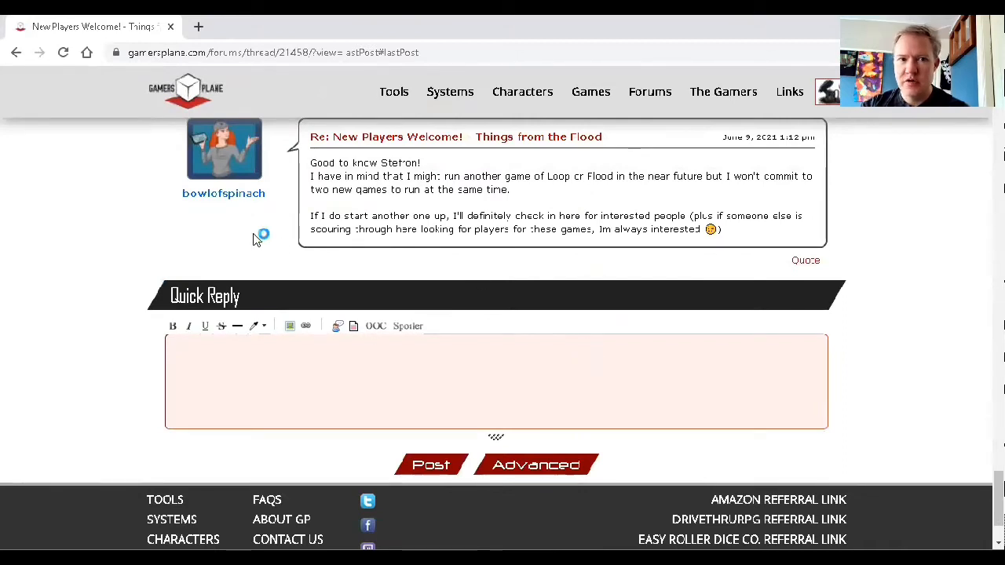
left_click(15, 53)
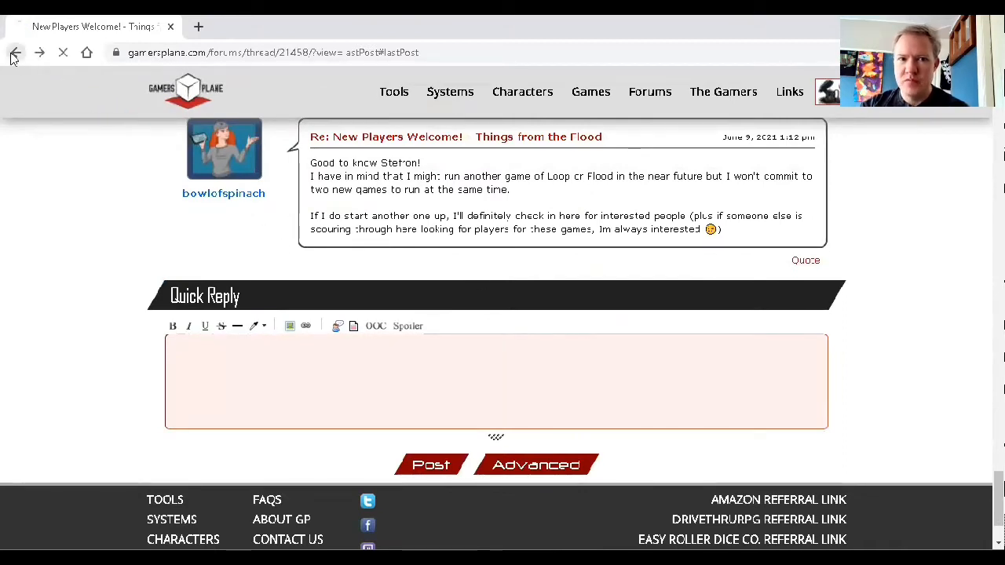
left_click(14, 54)
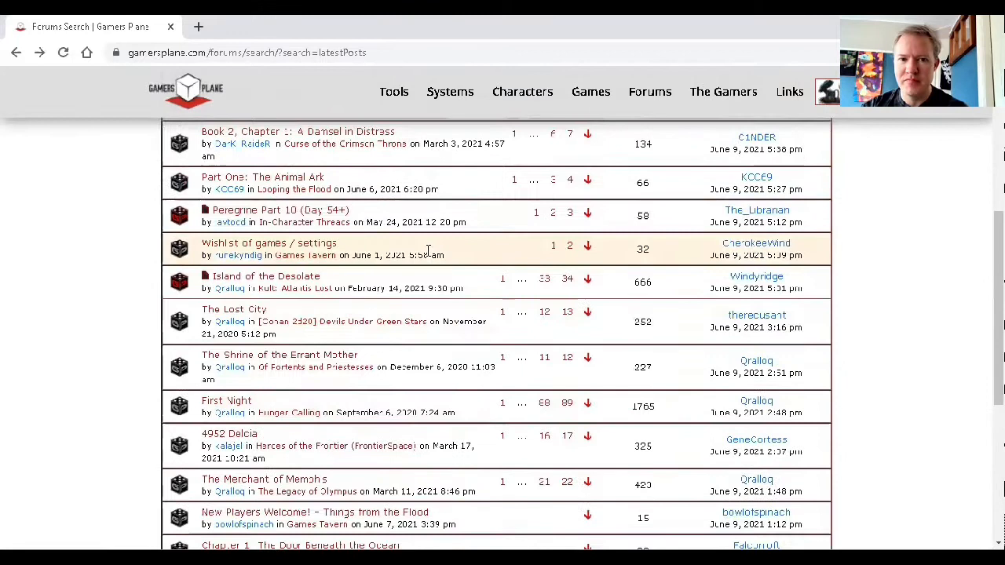
Scroll the Latest Posts results up to The Flute of Farewell (Level 3) thread
scroll("up", 3)
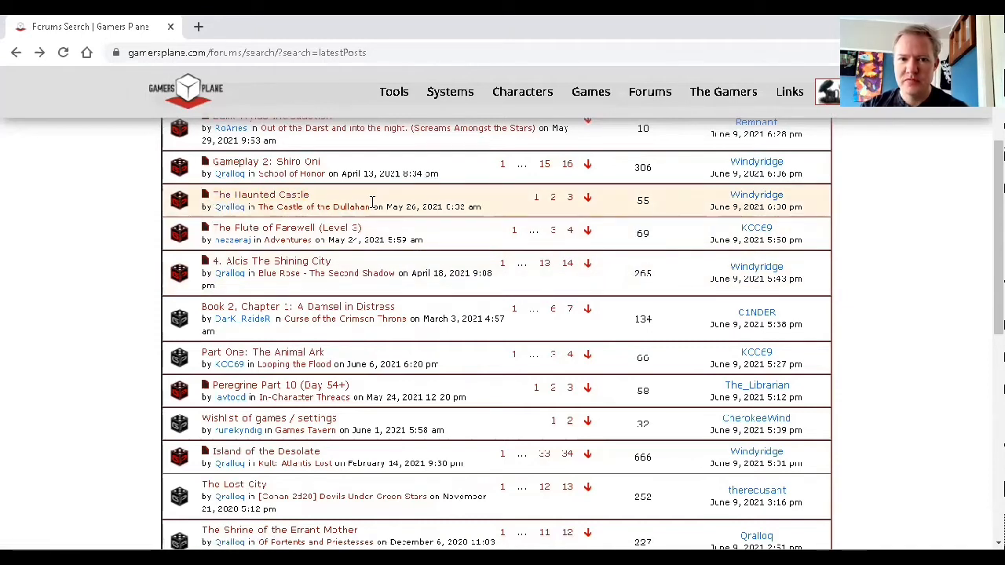
mouse_move(212, 235)
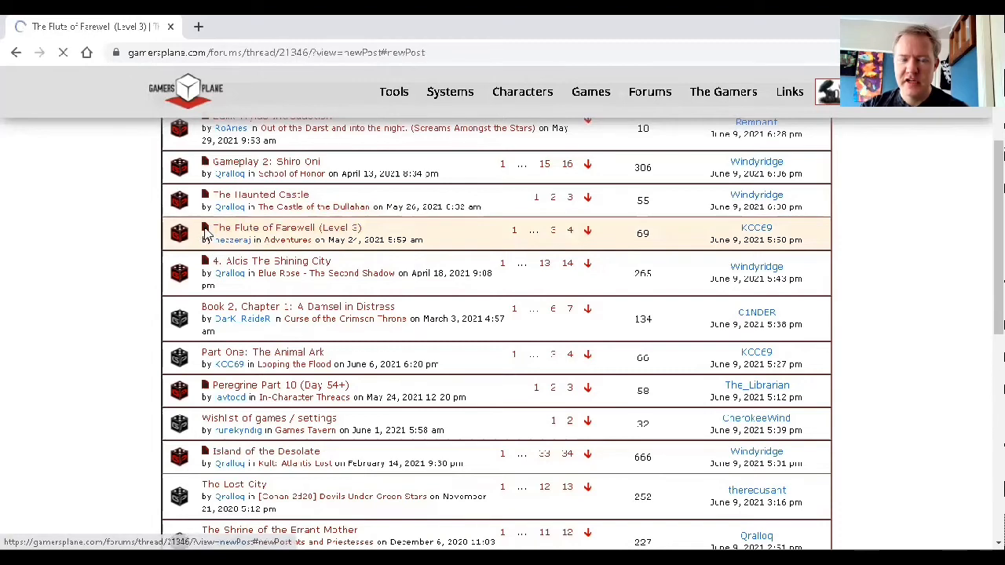
Jump to the unread posts of The Flute of Farewell (Level 3) via its view-new-posts icon
left_click(286, 227)
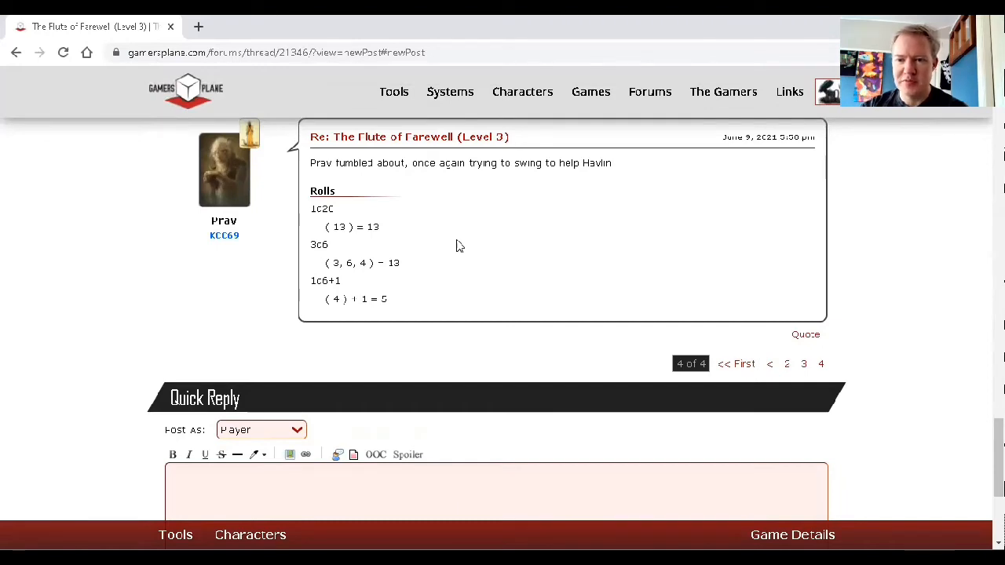
mouse_move(219, 170)
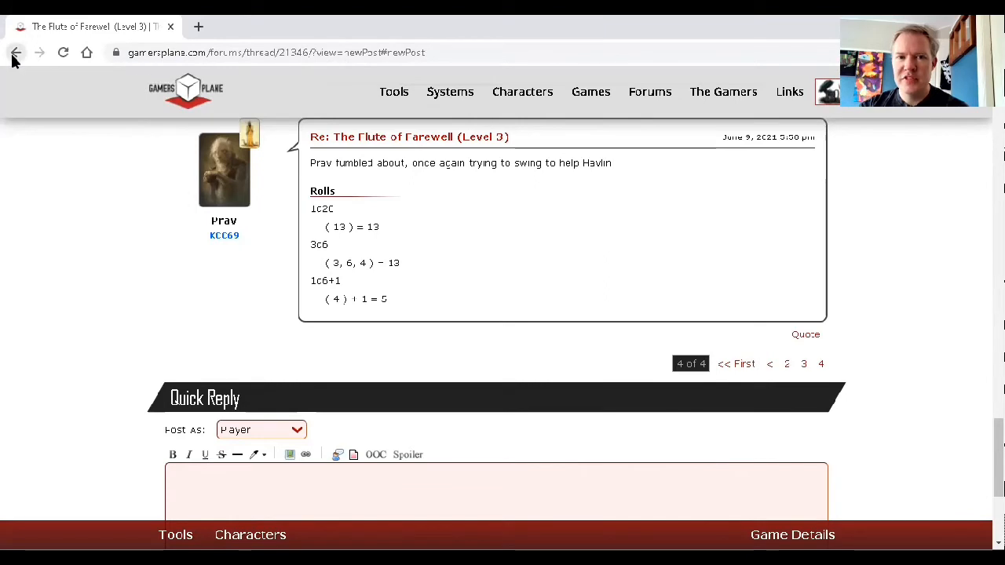
Return to the Latest Posts results, where The Flute of Farewell now shows as read
left_click(14, 52)
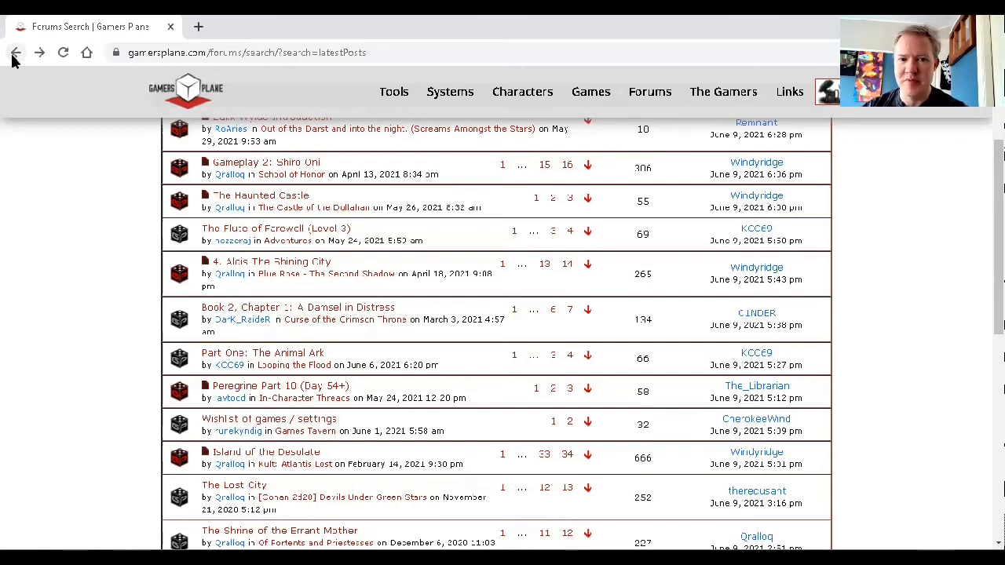
mouse_move(8, 21)
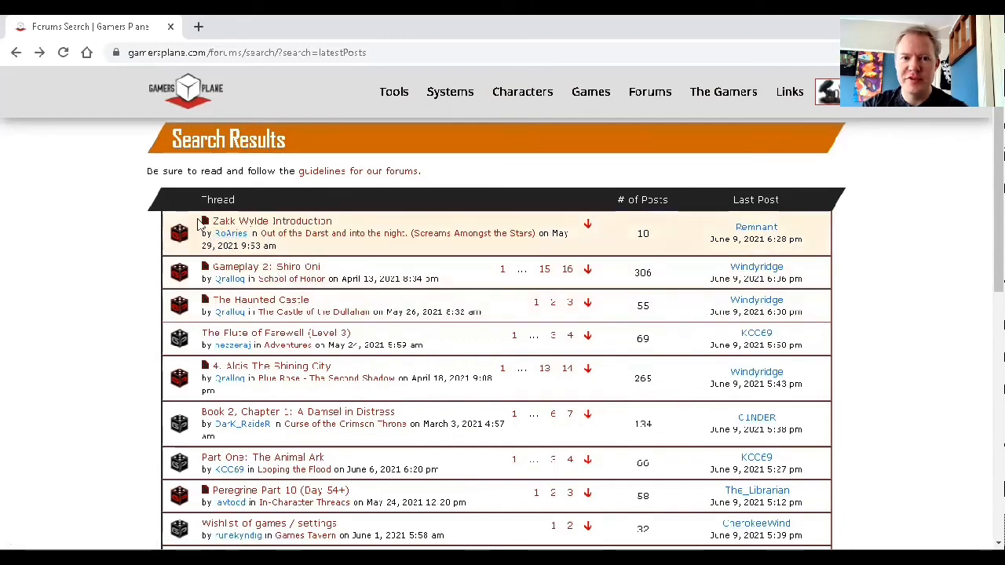
mouse_move(204, 228)
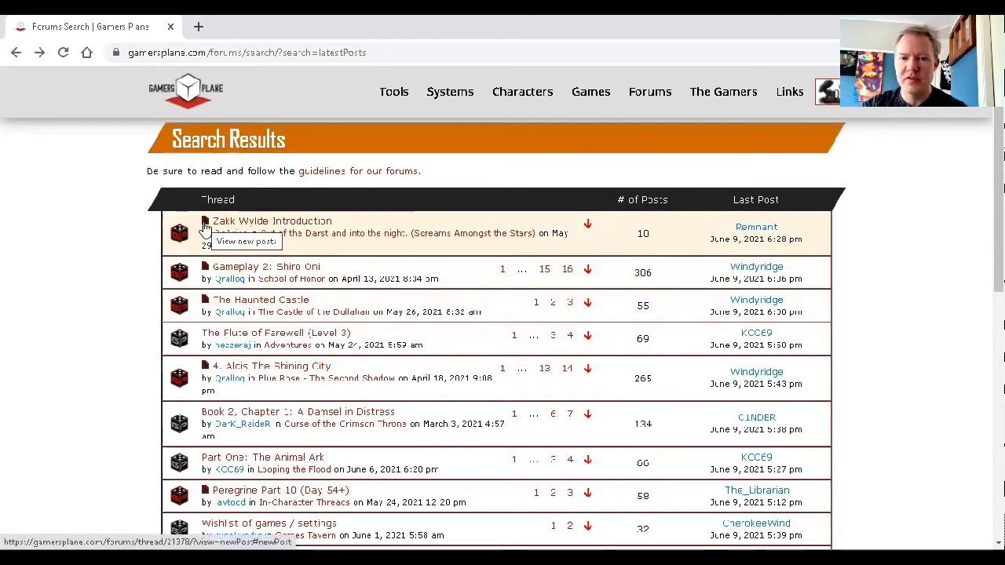
scroll("down", 3)
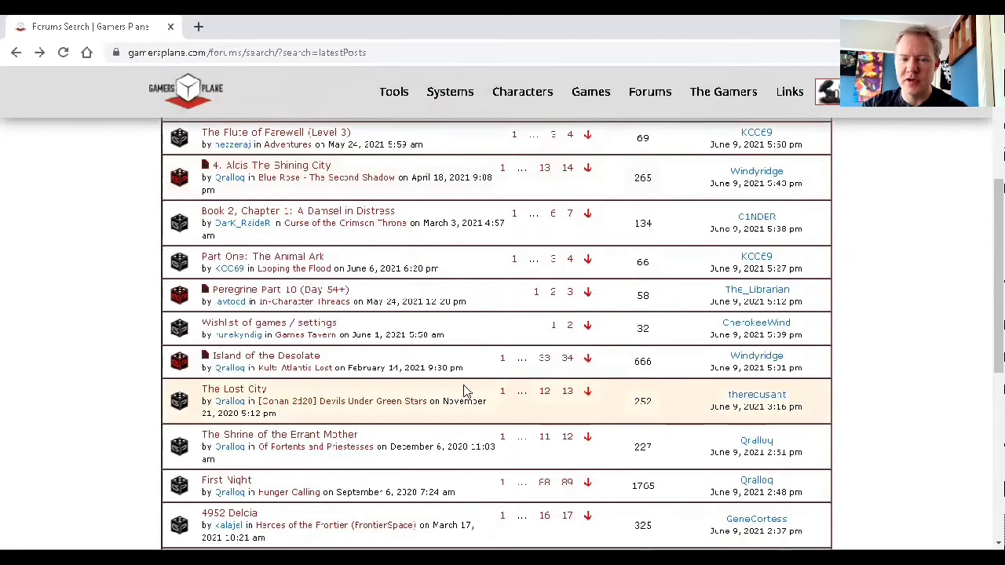